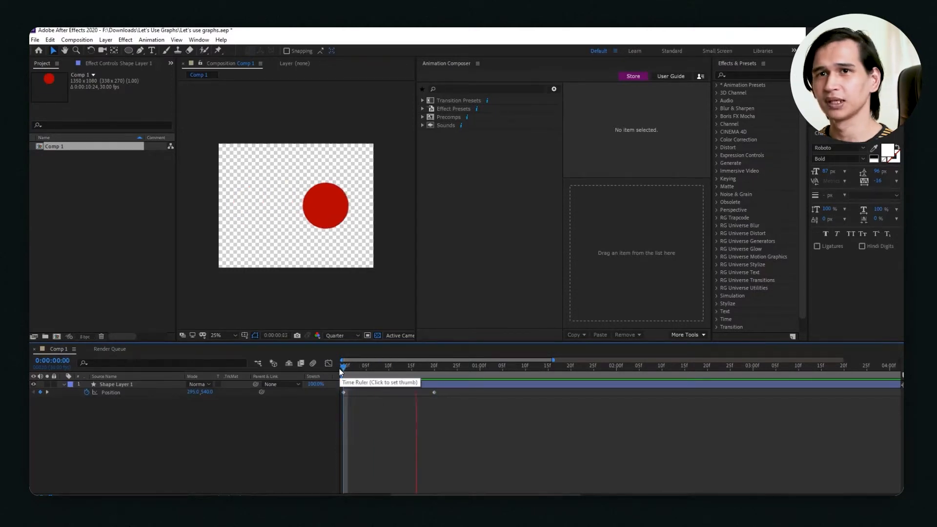
Step: Preview the circle sliding across the frame and Easy Ease its Position keyframes with F9
drag(343, 365, 512, 365)
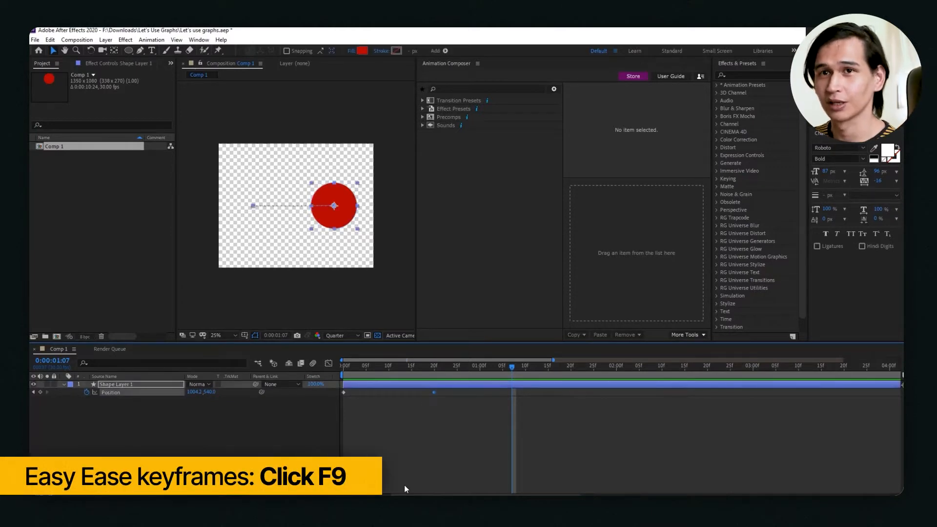
key(f9)
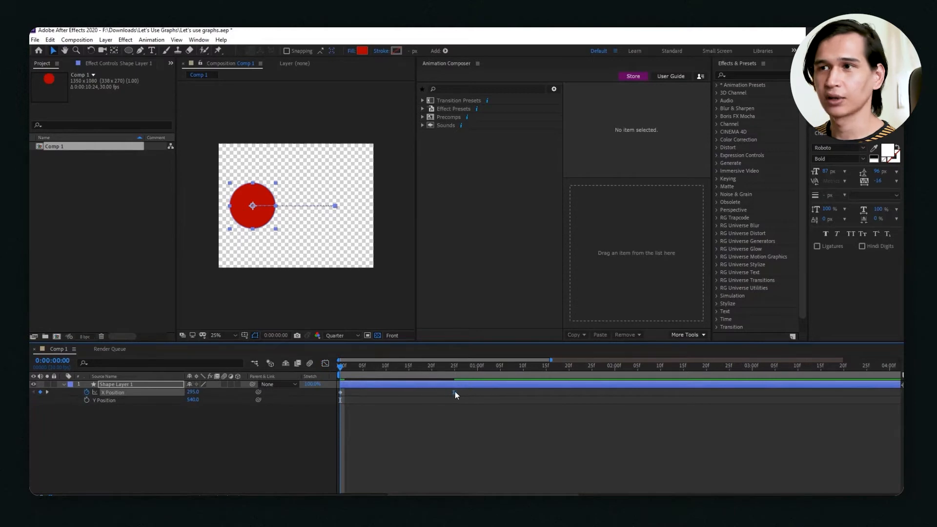
Step: Show the Graph Editor so the X Position keyframes appear as an eased value curve
click(326, 363)
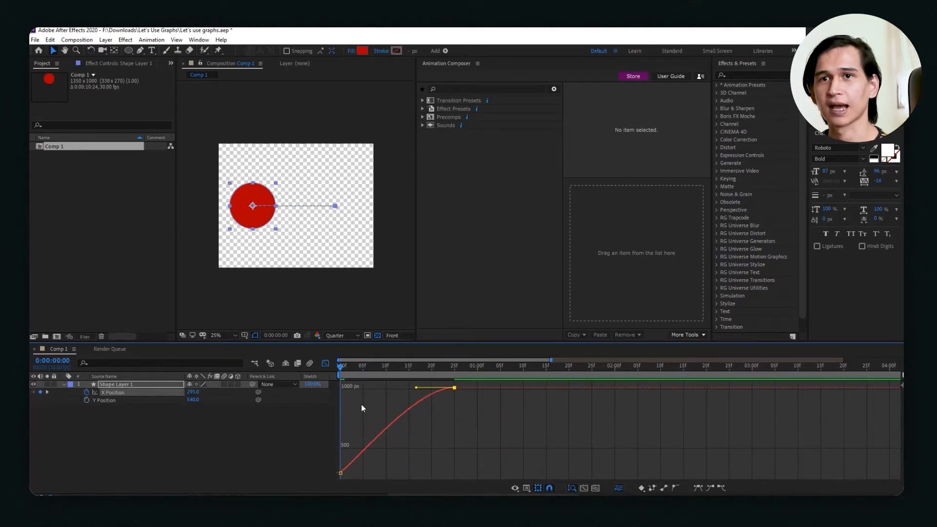
mouse_move(418, 411)
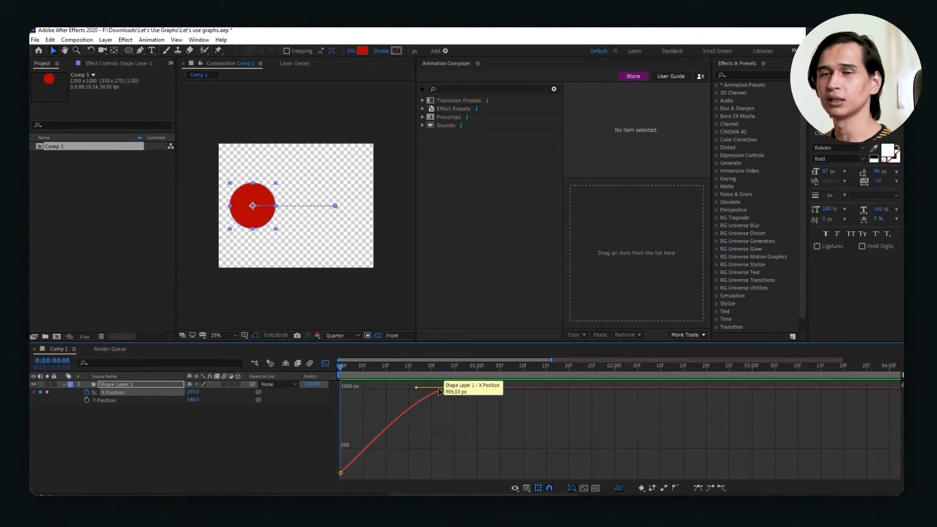
drag(439, 392, 456, 391)
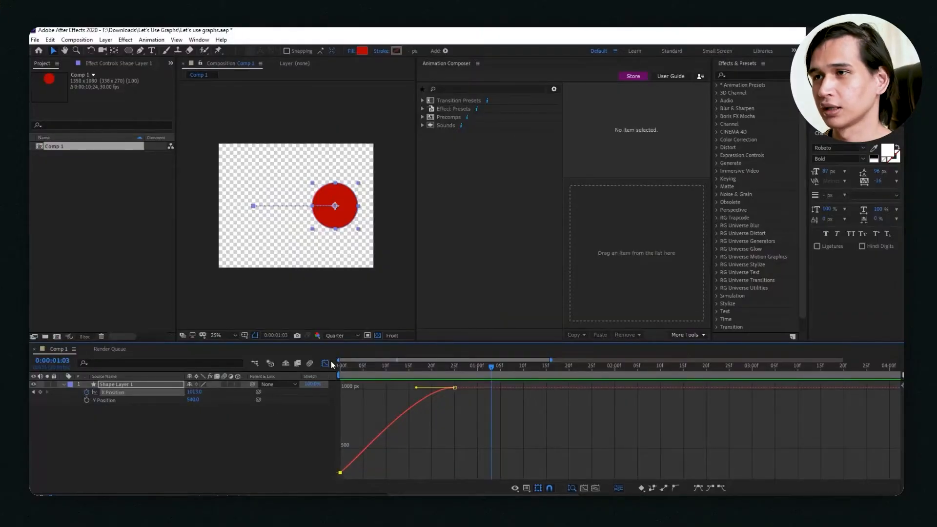
click(325, 363)
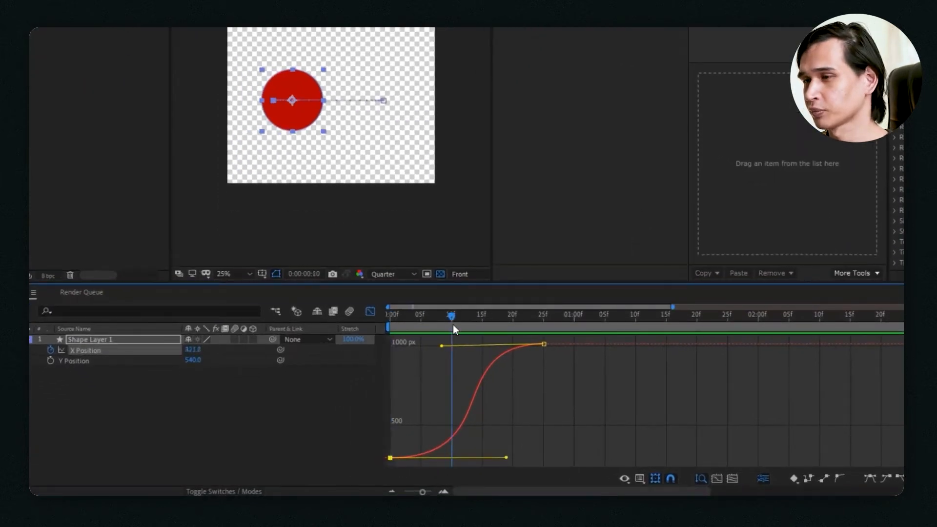
drag(451, 316, 470, 315)
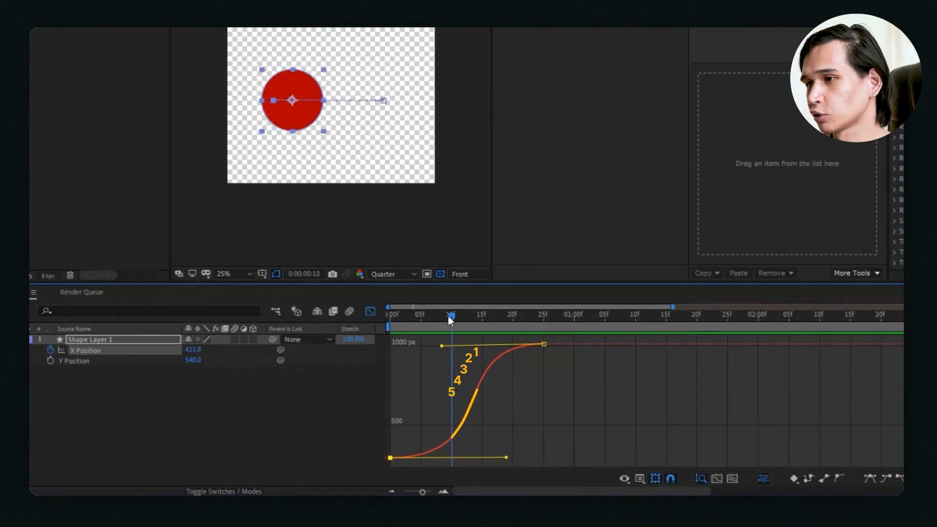
drag(449, 315, 431, 315)
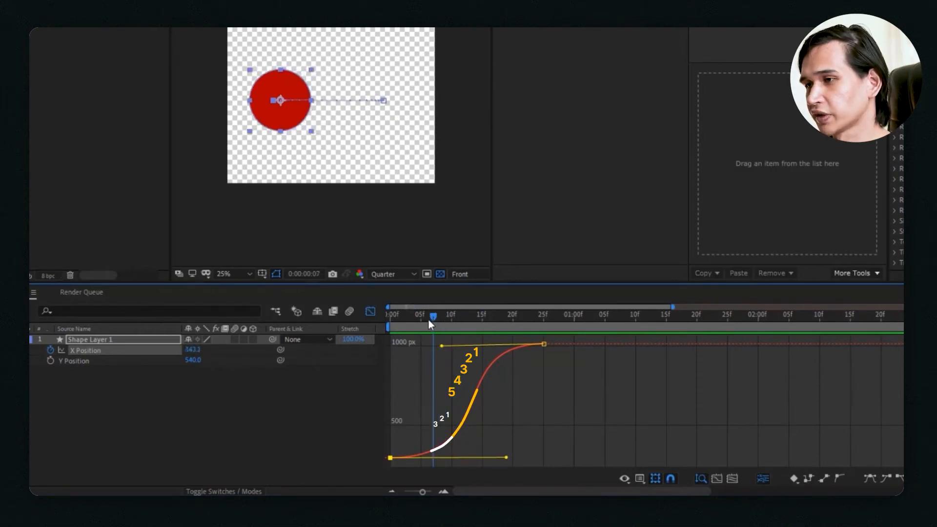